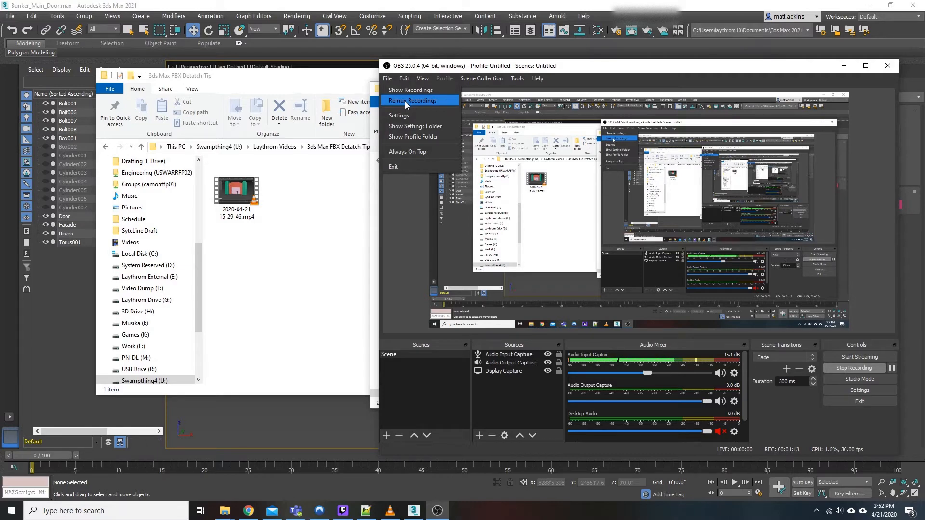
- Open Remux Recordings and clear the already finished remux entries
left_click(415, 101)
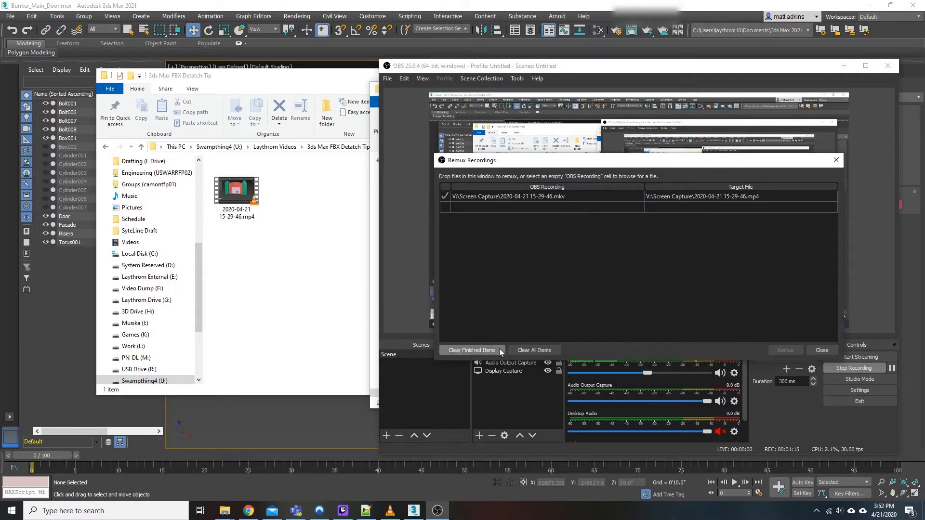
left_click(471, 350)
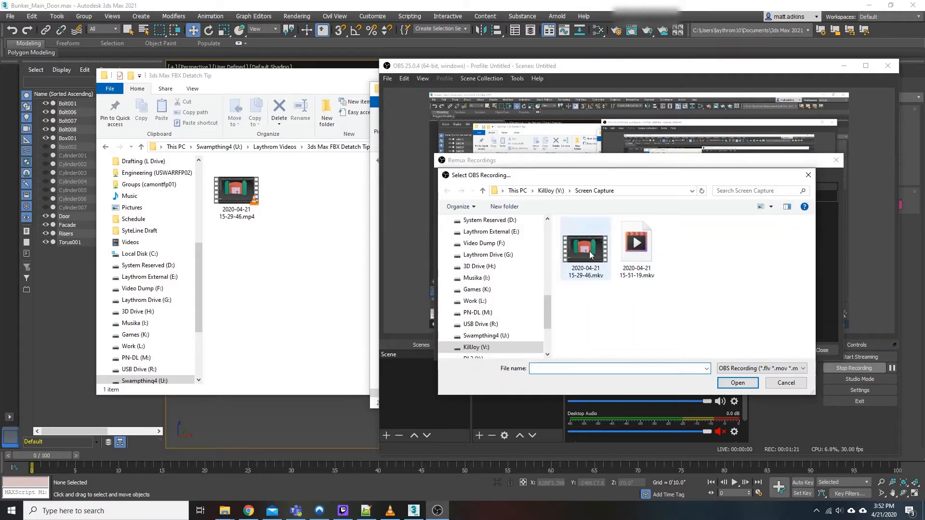
left_click(585, 242)
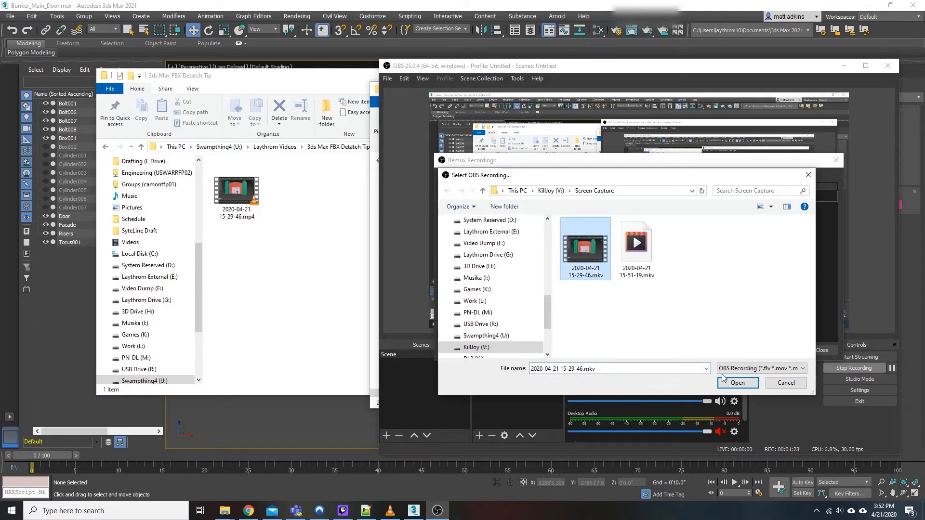
left_click(738, 383)
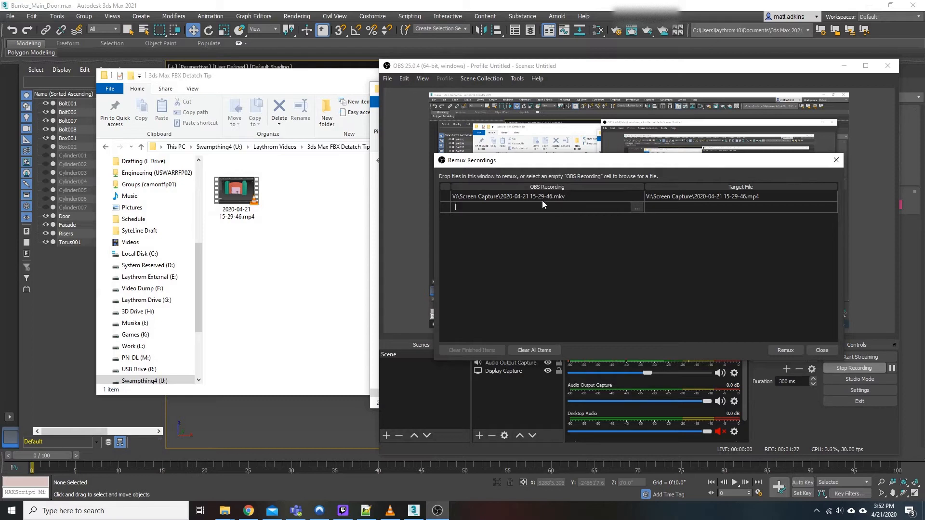
mouse_move(707, 206)
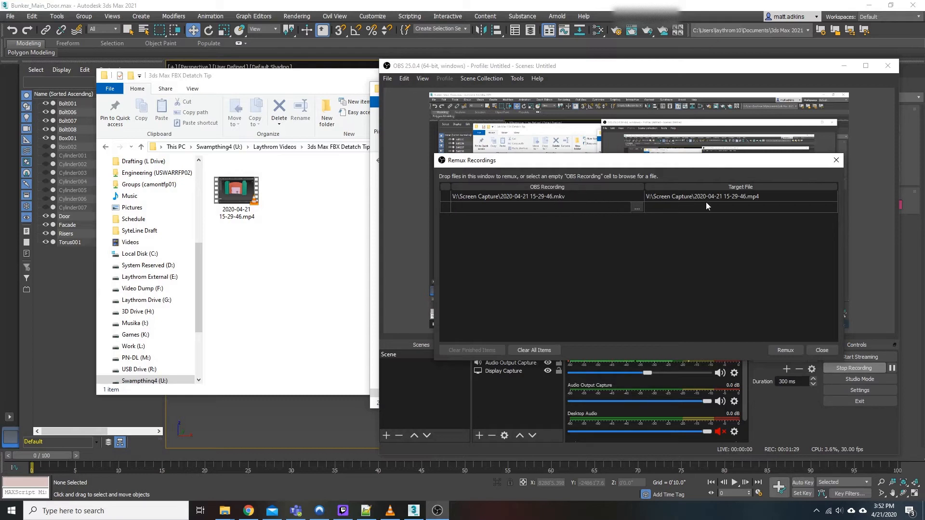
- Remux the 15-29-46 recording to MP4, acknowledge completion and close the remux window
left_click(786, 350)
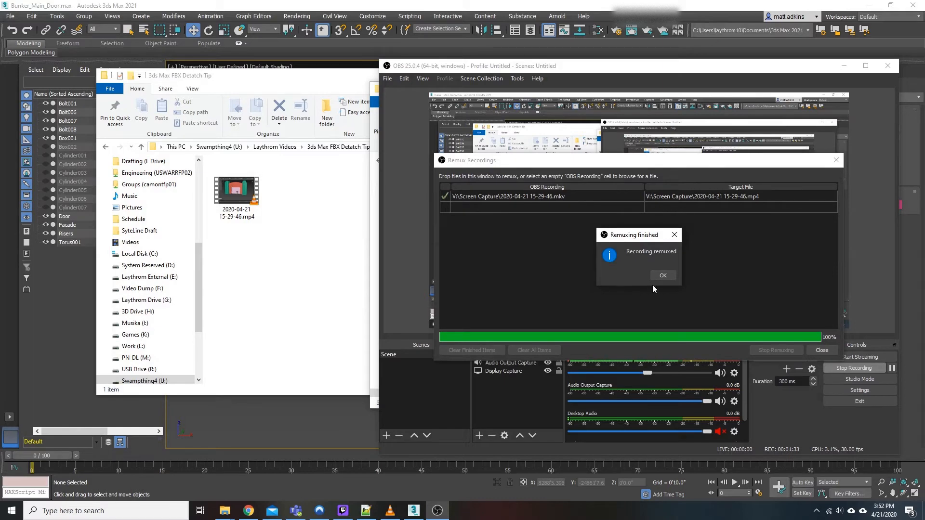
left_click(662, 276)
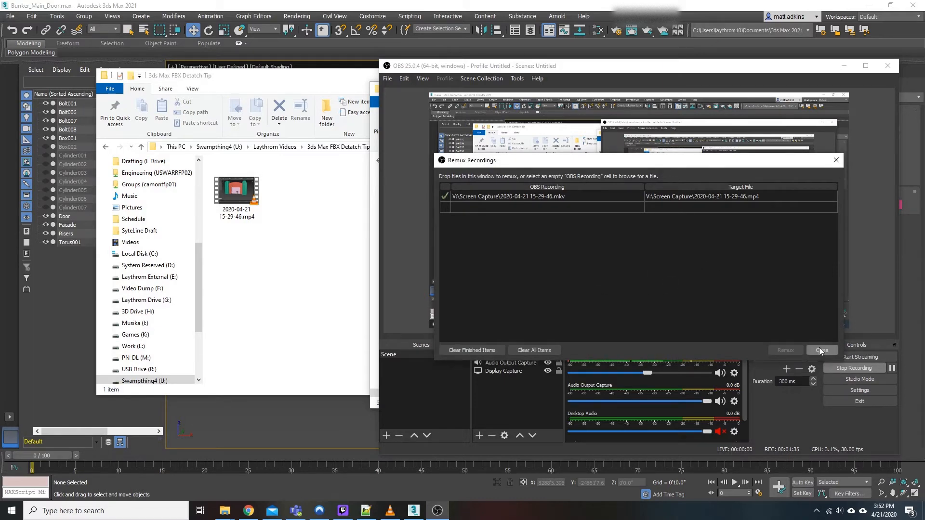
left_click(820, 350)
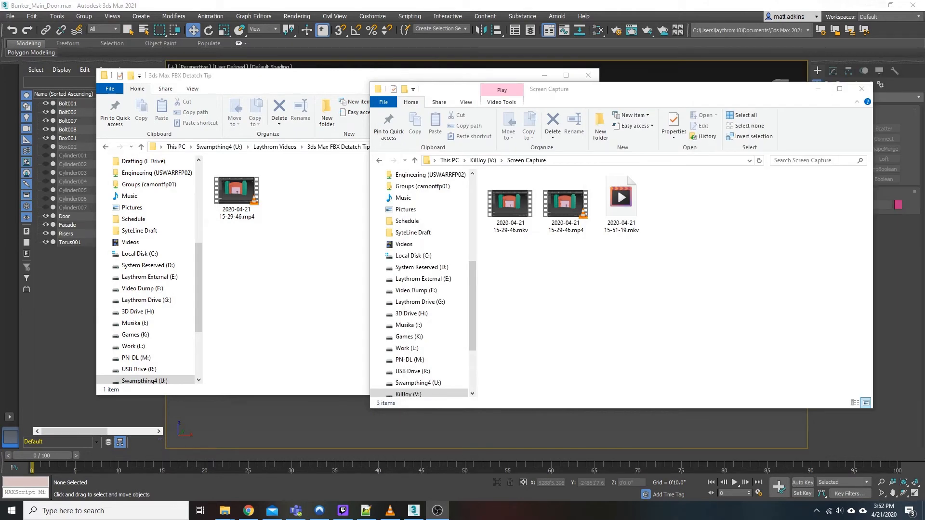
- Compare the 29.7 MB MKV and 29.8 MB MP4 sizes in the Screen Capture folder
left_click(509, 202)
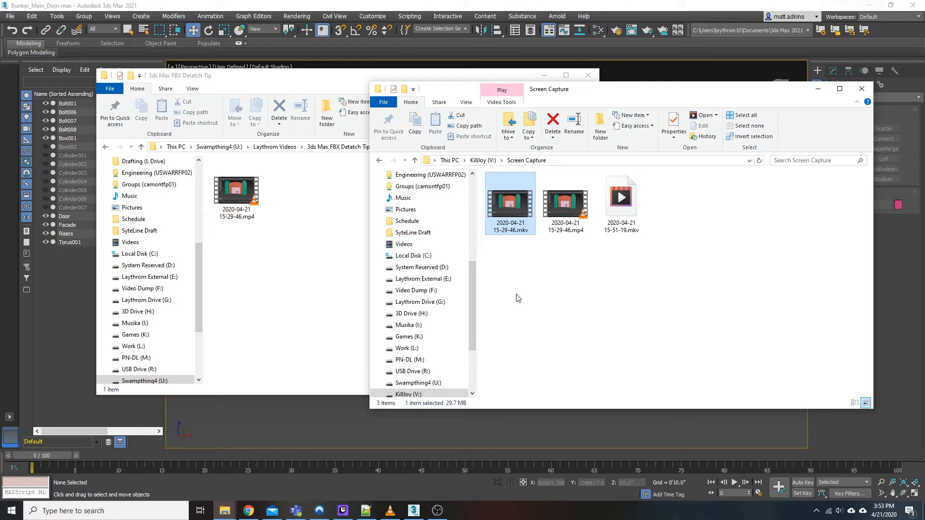
left_click(565, 203)
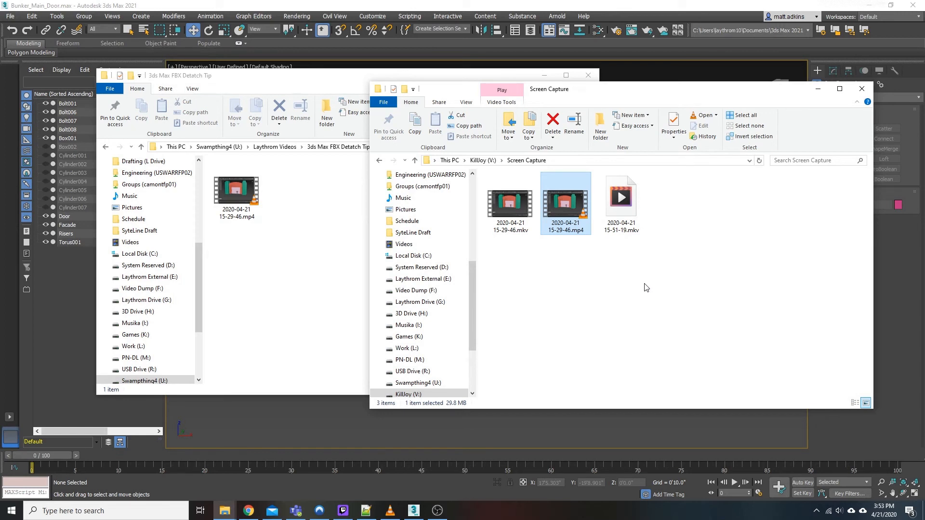
mouse_move(680, 306)
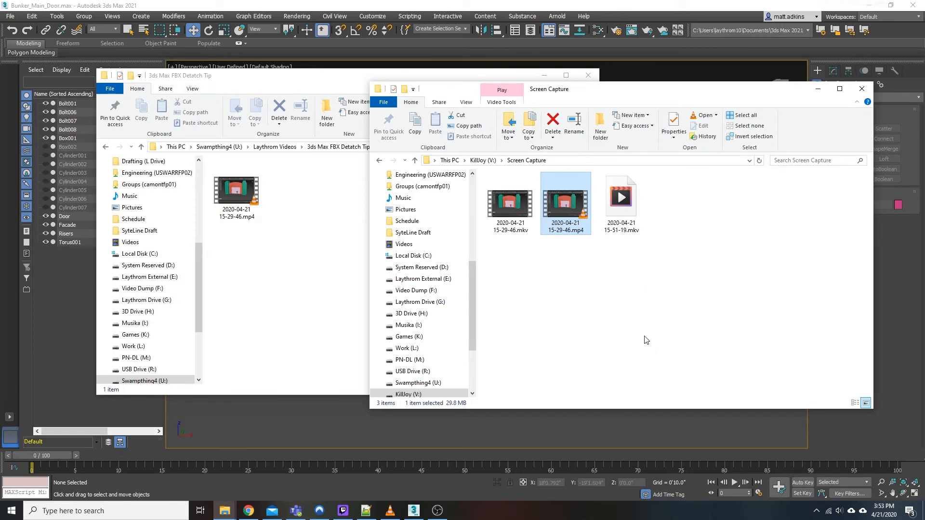
mouse_move(648, 324)
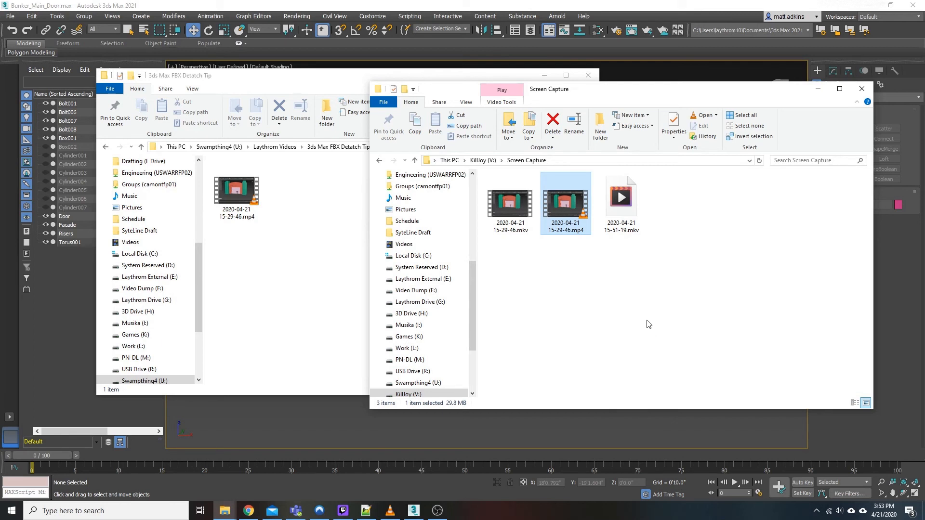
mouse_move(622, 310)
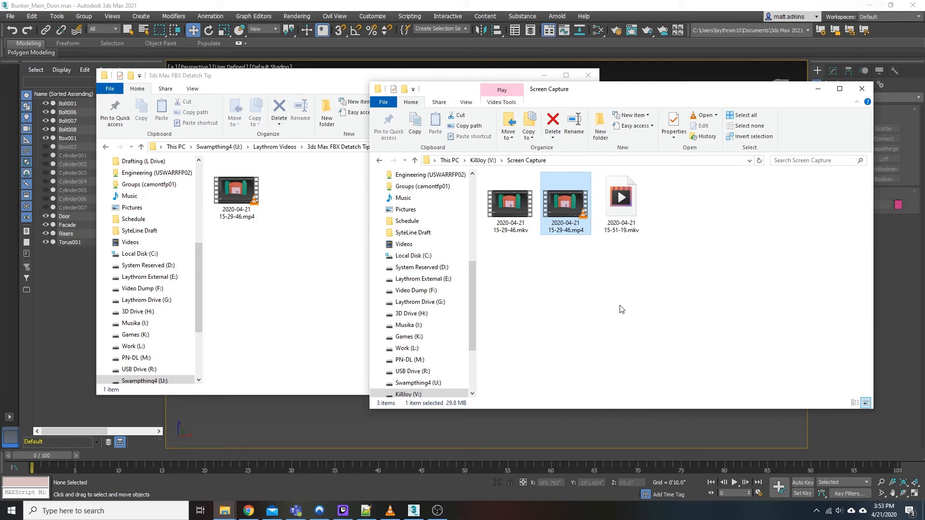